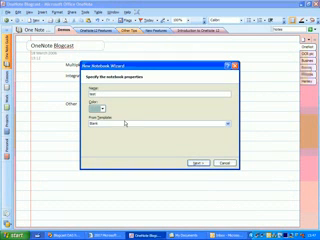
- Start a new notebook from the File menu to begin naming it
left_click(236, 128)
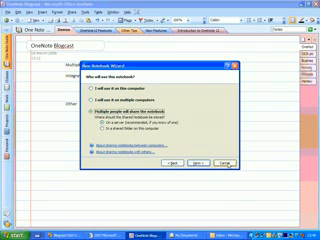
left_click(228, 168)
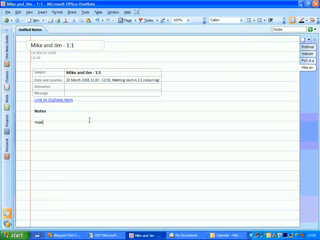
- Write the note 'Meet up for a coffee' in the meeting page's Notes area
type("Meet up for")
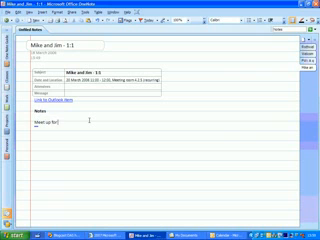
type("a coffee o")
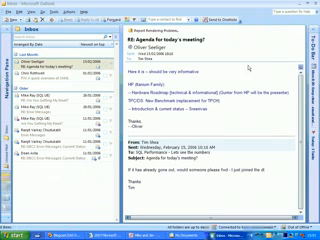
left_click(60, 76)
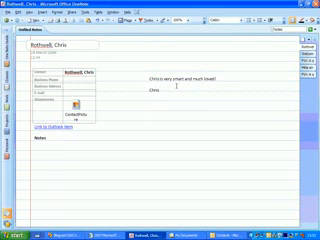
- Continue the meeting notes beside the details table, adding the word 'would'
type("would")
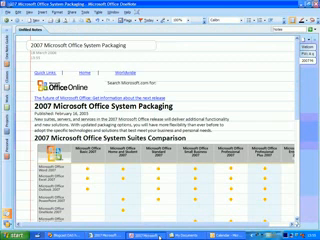
- Scroll the Office System Packaging page down to the suites comparison table
scroll("down", 3)
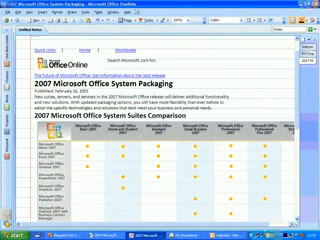
- Scroll through the sent Packaging web page in the notebook to its comparison table
scroll("down", 3)
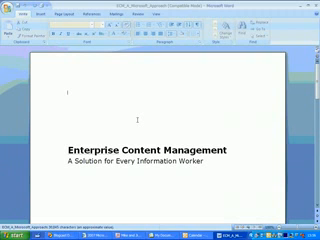
- Scroll the white paper's cover down to the 'A Microsoft White Paper' and date lines
scroll("down", 3)
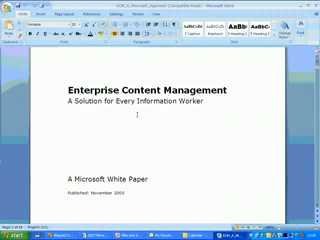